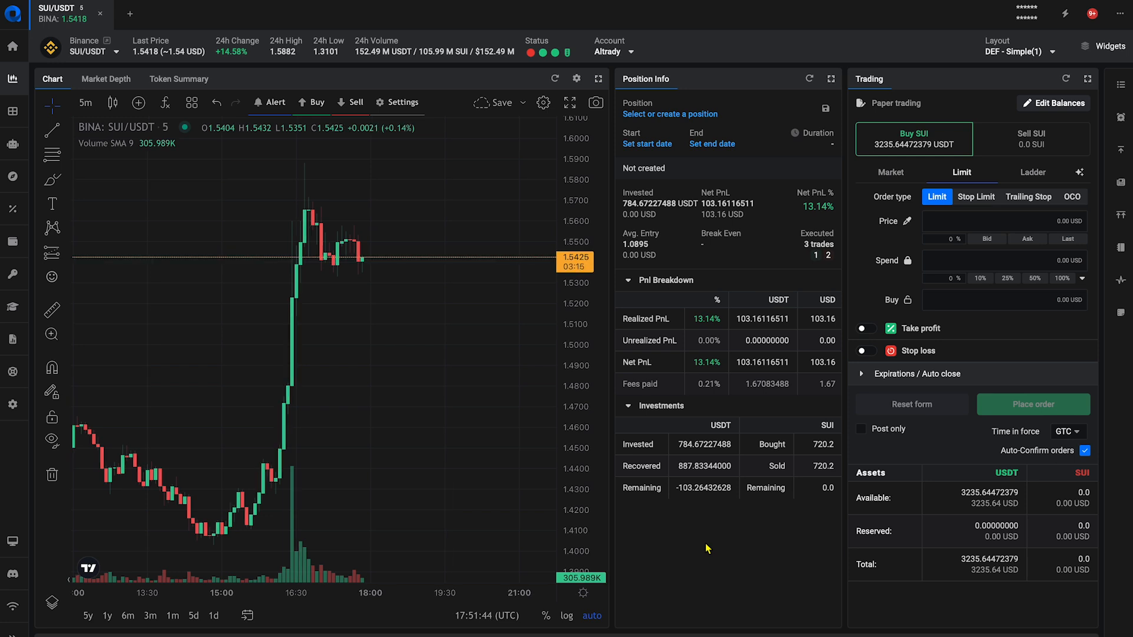
Step: Create a scaled ladder buy of 6 SUI orders using 50% of the USDT balance
{"action": "left_click", "coordinate": [1033, 172]}
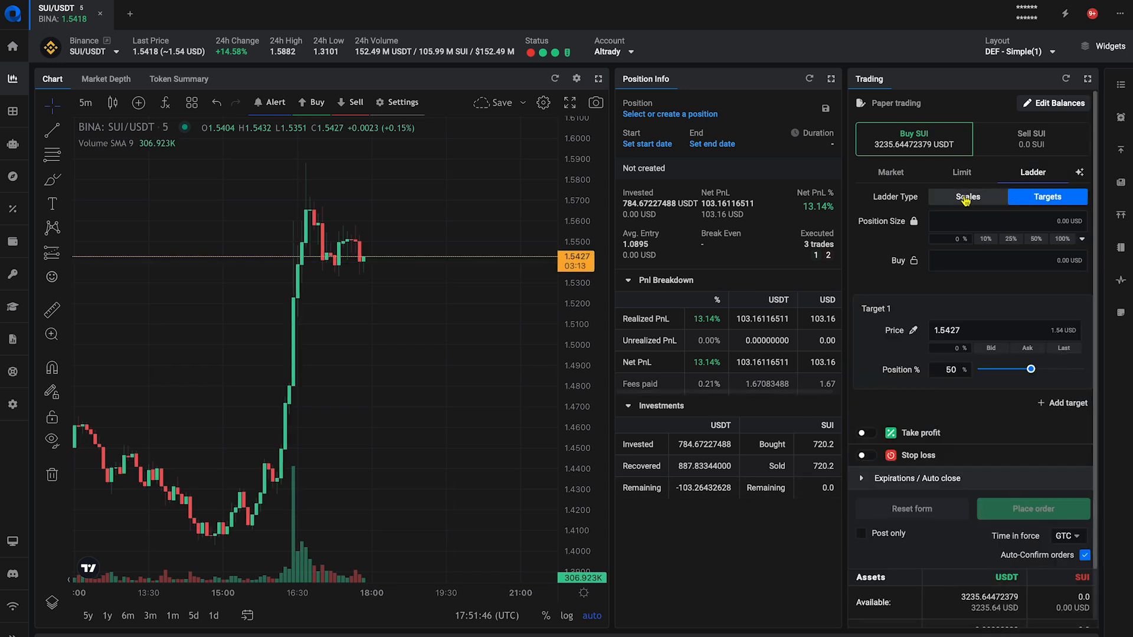
{"action": "left_click", "coordinate": [967, 196]}
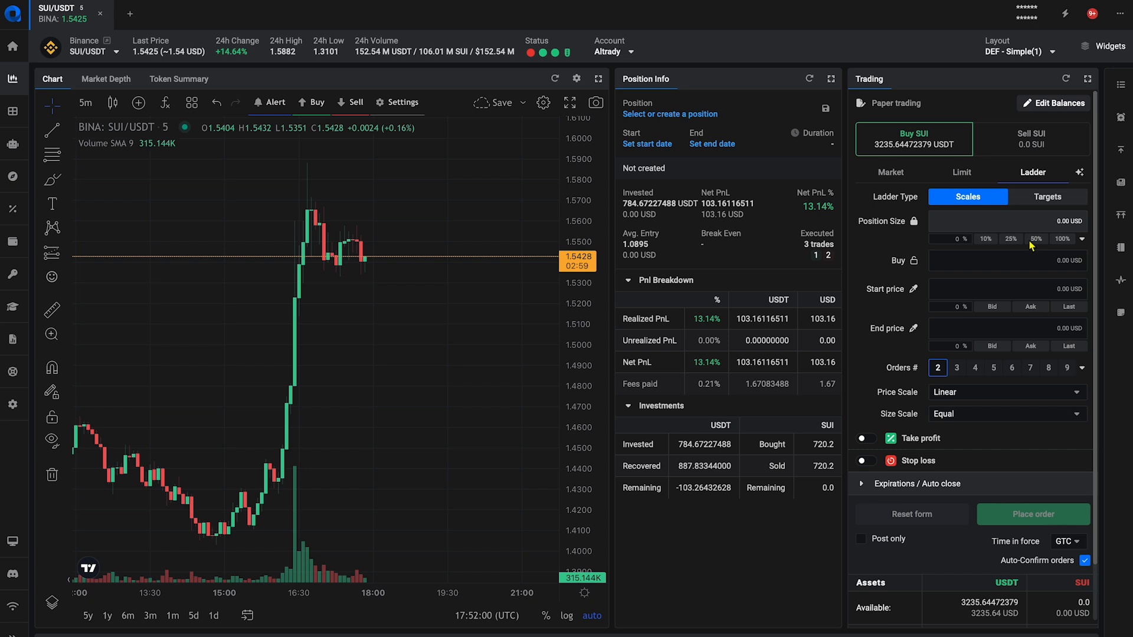
{"action": "left_click", "coordinate": [1012, 368]}
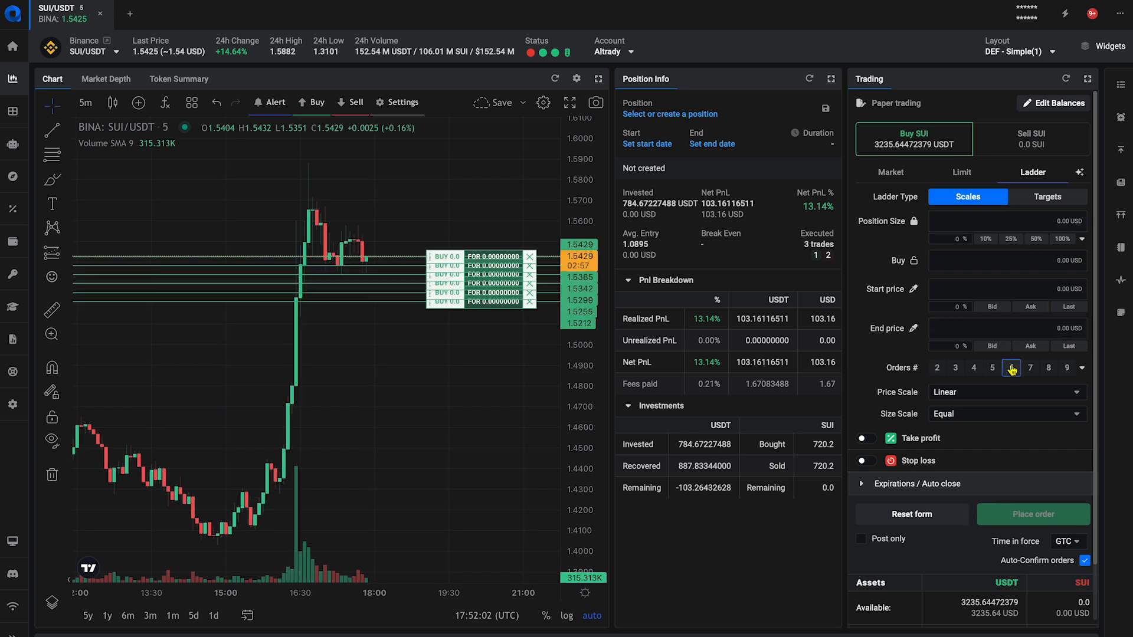
{"action": "left_click", "coordinate": [1011, 367]}
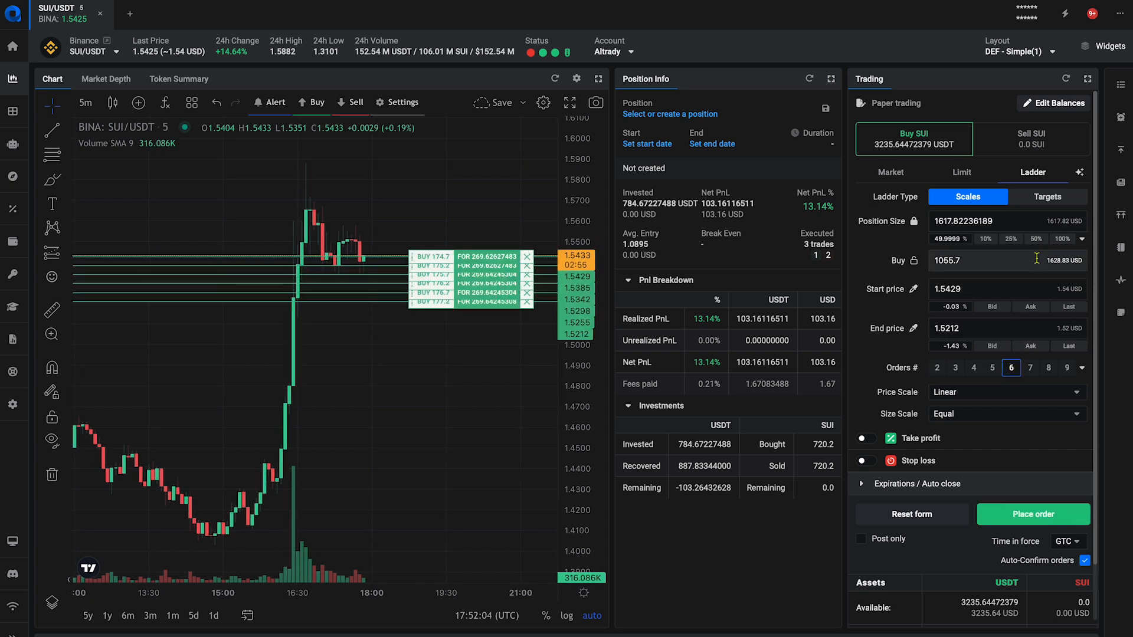
{"action": "left_click", "coordinate": [1007, 391]}
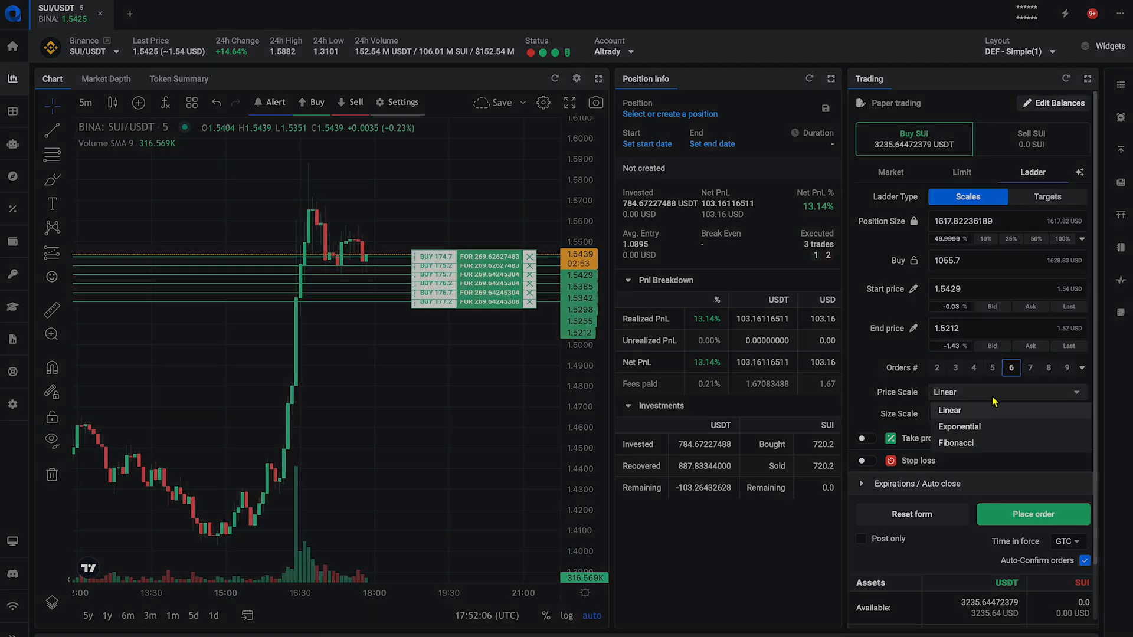
Step: Try exponential and reverse scales, then settle on linear price spacing with equal order sizes
{"action": "left_click", "coordinate": [959, 426]}
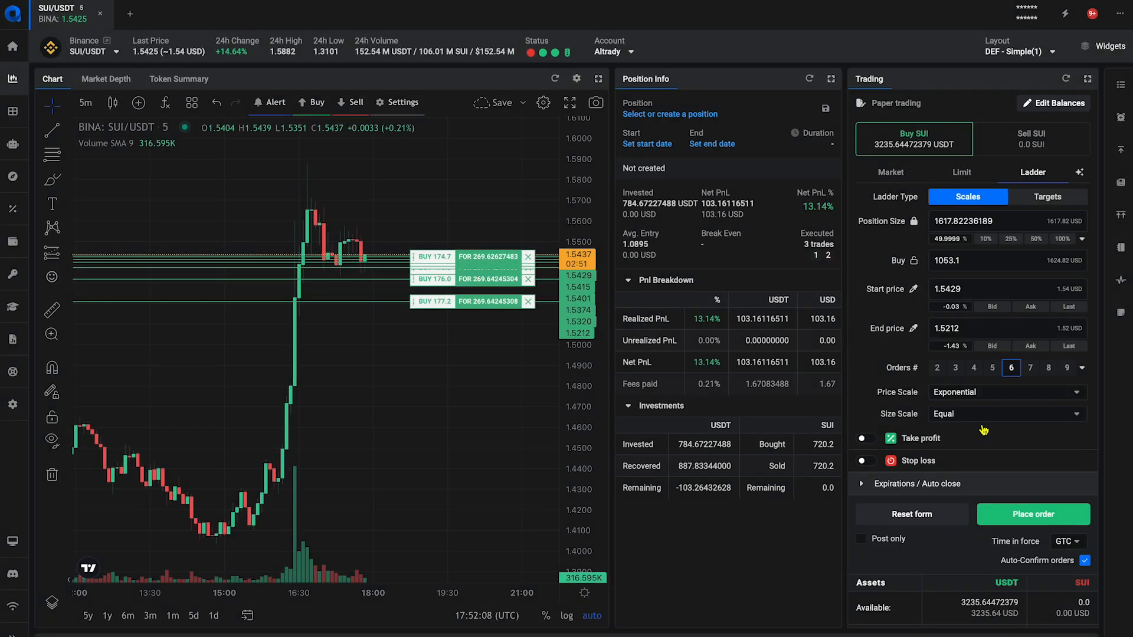
{"action": "mouse_move", "coordinate": [440, 309]}
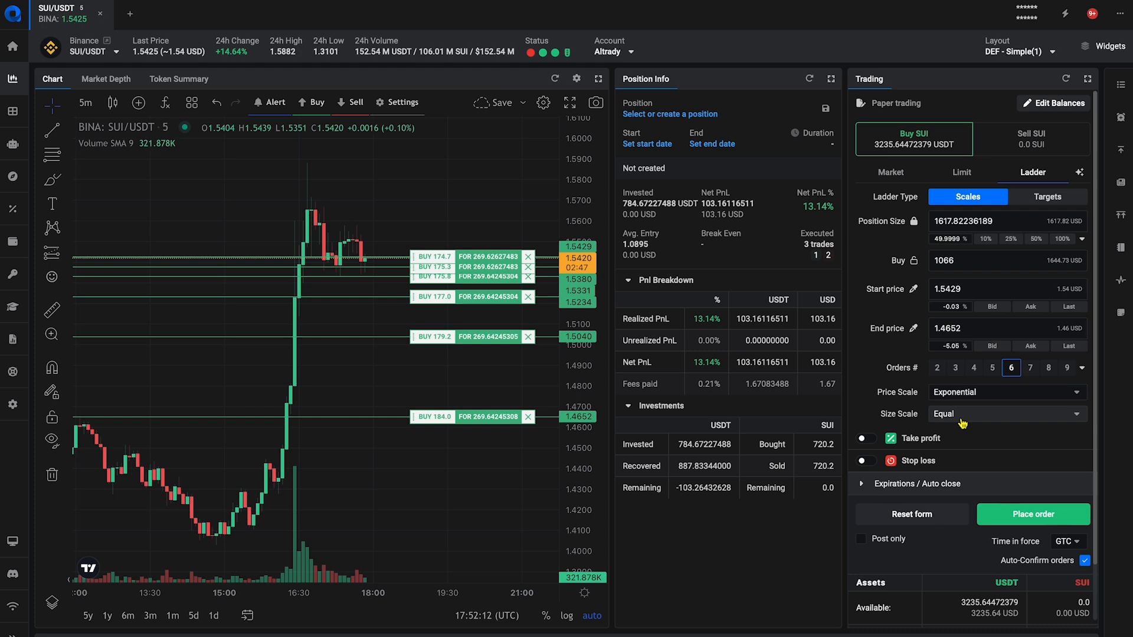
{"action": "left_click", "coordinate": [1004, 413]}
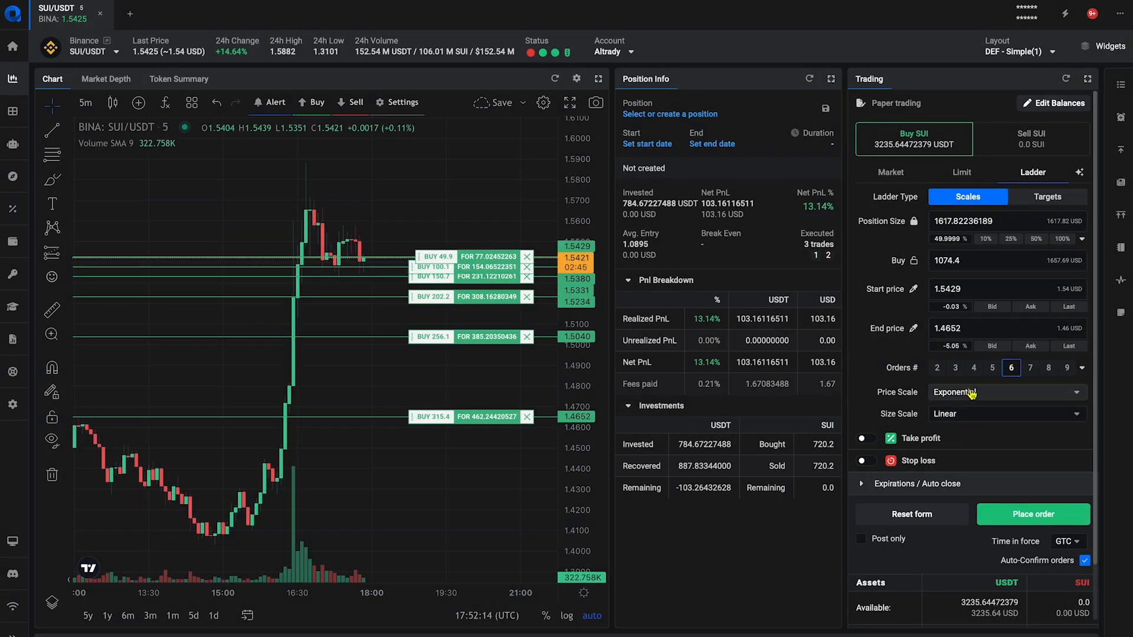
{"action": "left_click", "coordinate": [1004, 391]}
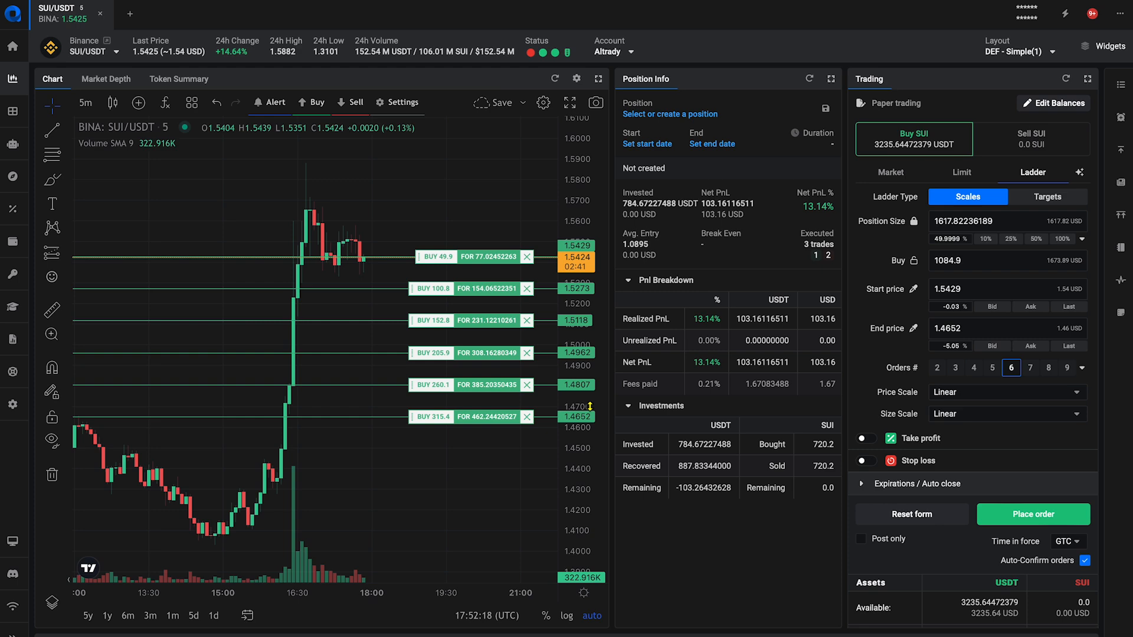
{"action": "left_click", "coordinate": [1004, 413]}
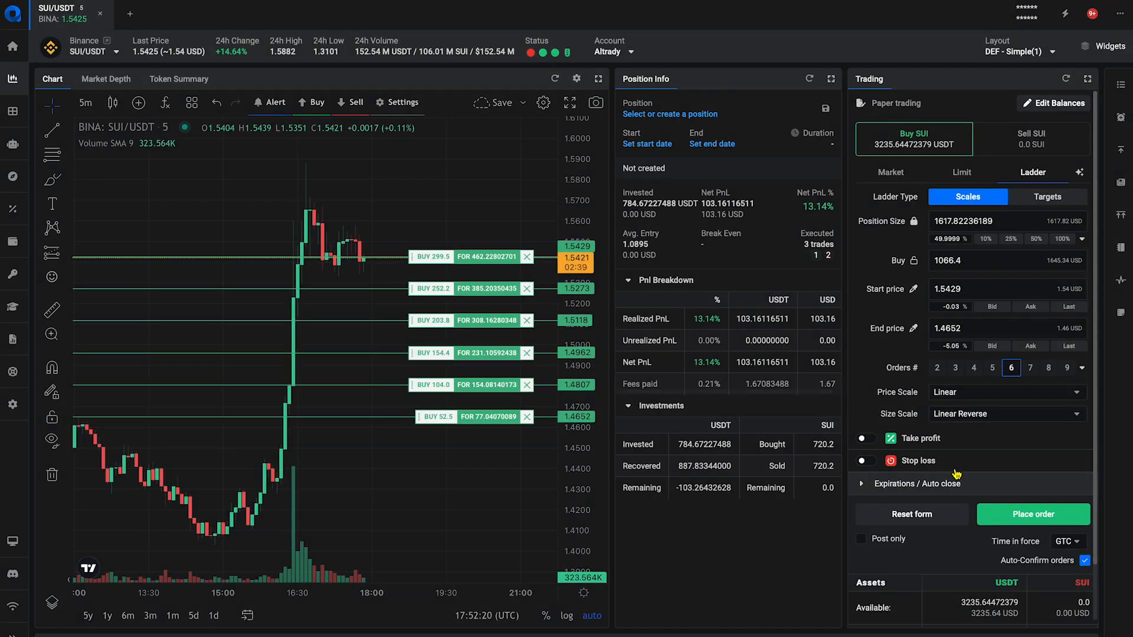
{"action": "left_click", "coordinate": [1004, 413]}
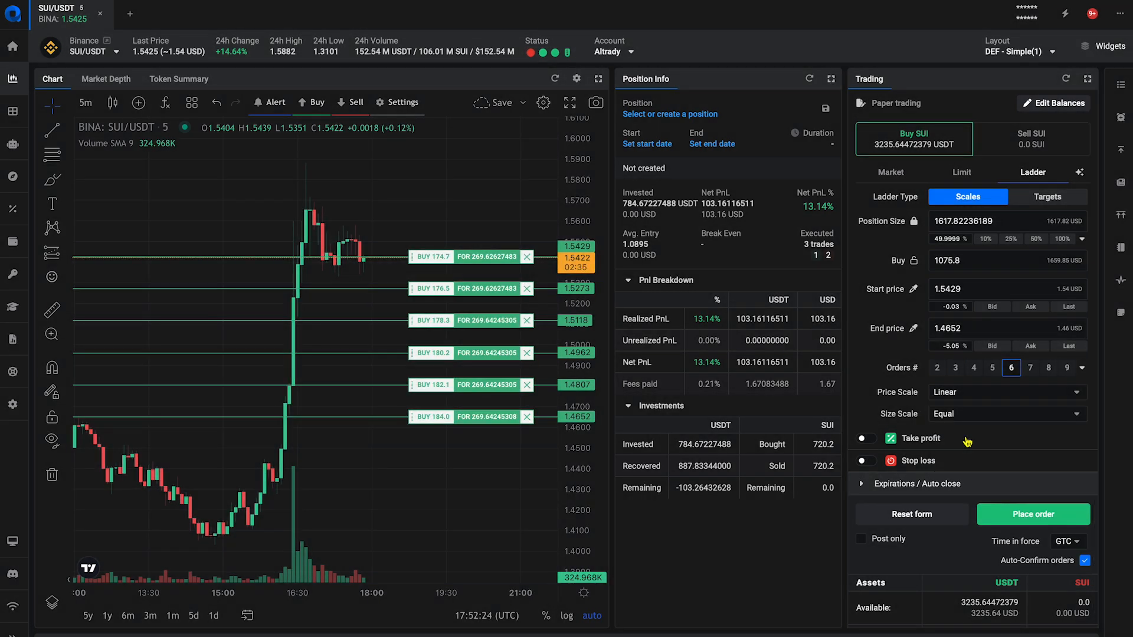
{"action": "mouse_move", "coordinate": [422, 266]}
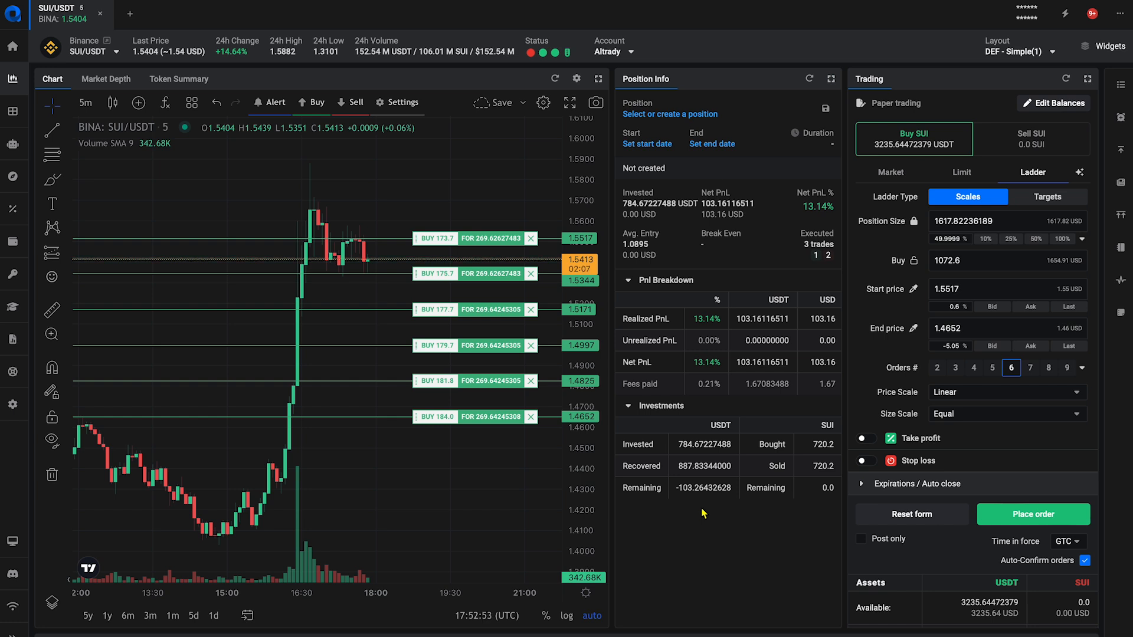
Step: Change the ladder's Start price field to 1.5517, keeping the 1.4652 end price
{"action": "left_click", "coordinate": [1047, 196]}
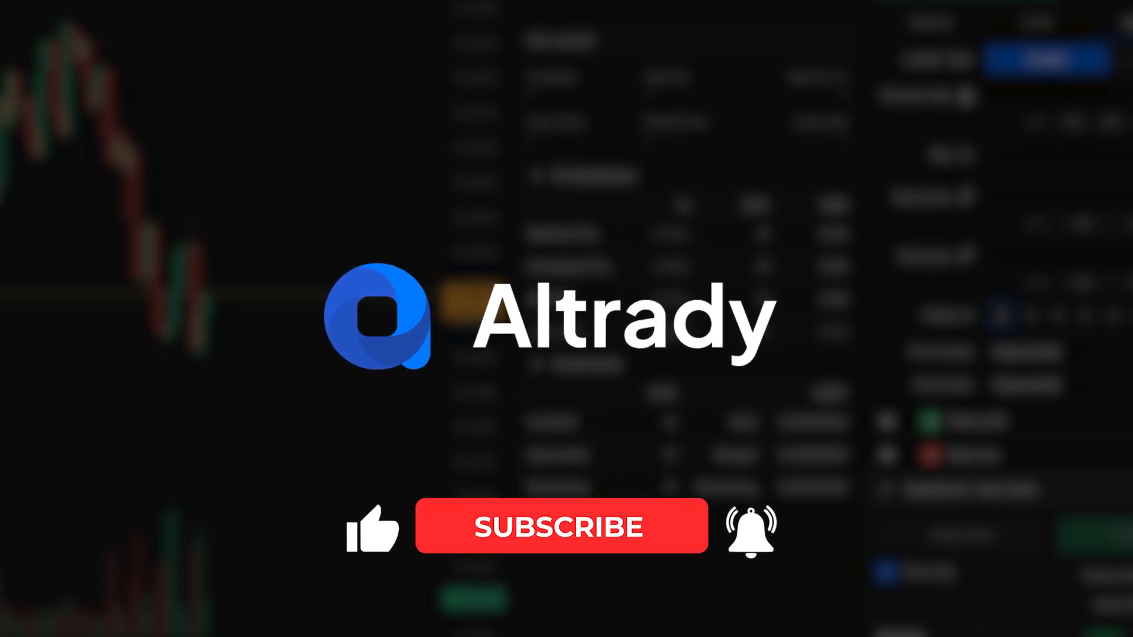
{"action": "left_click", "coordinate": [561, 526]}
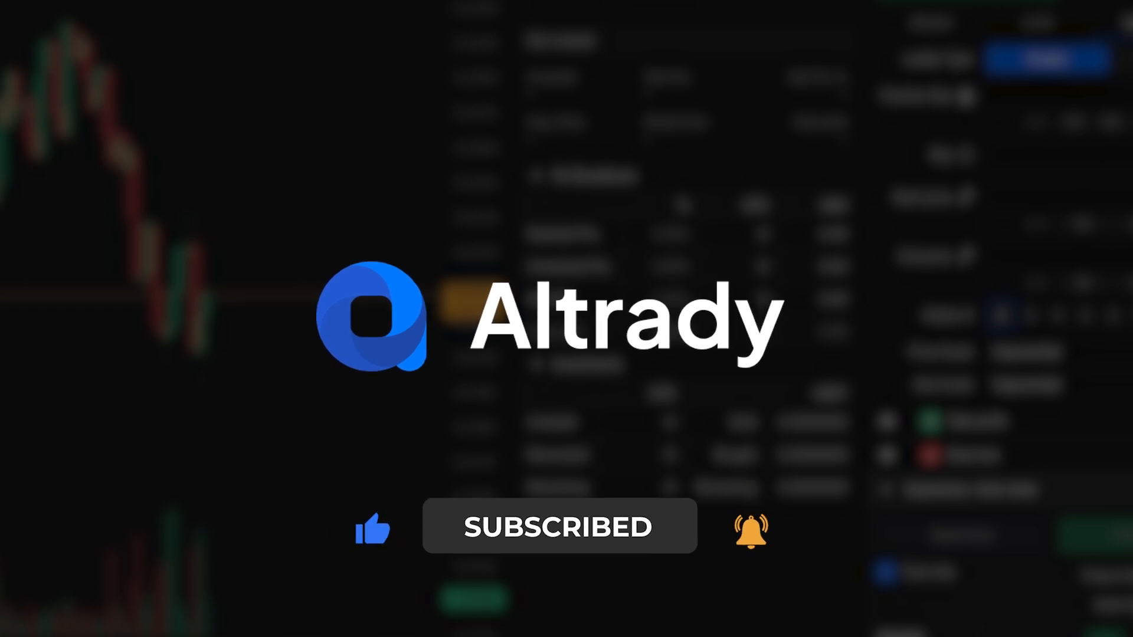